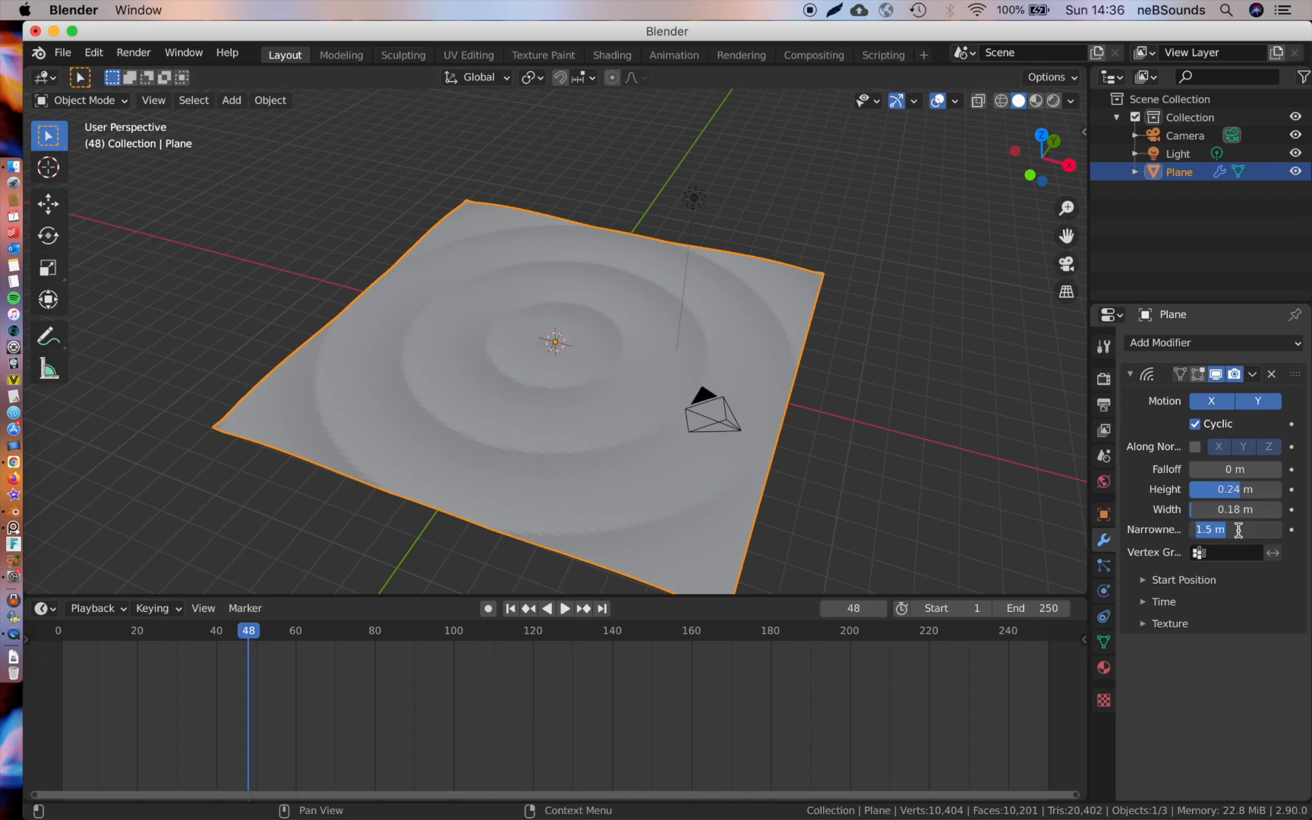
Step: Set the Wave modifier's Narrowness to 4.3 and expand its Time settings
text(4.3)
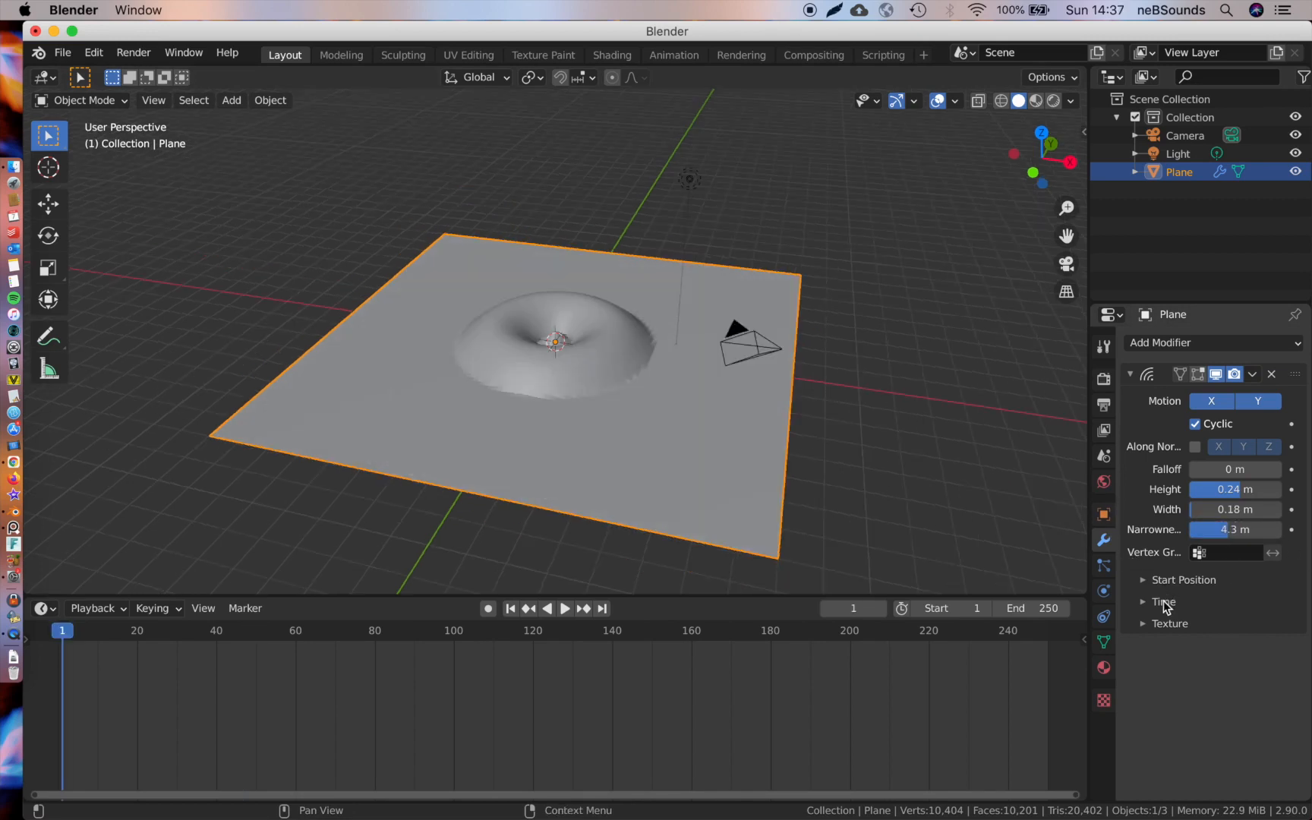
click(1163, 601)
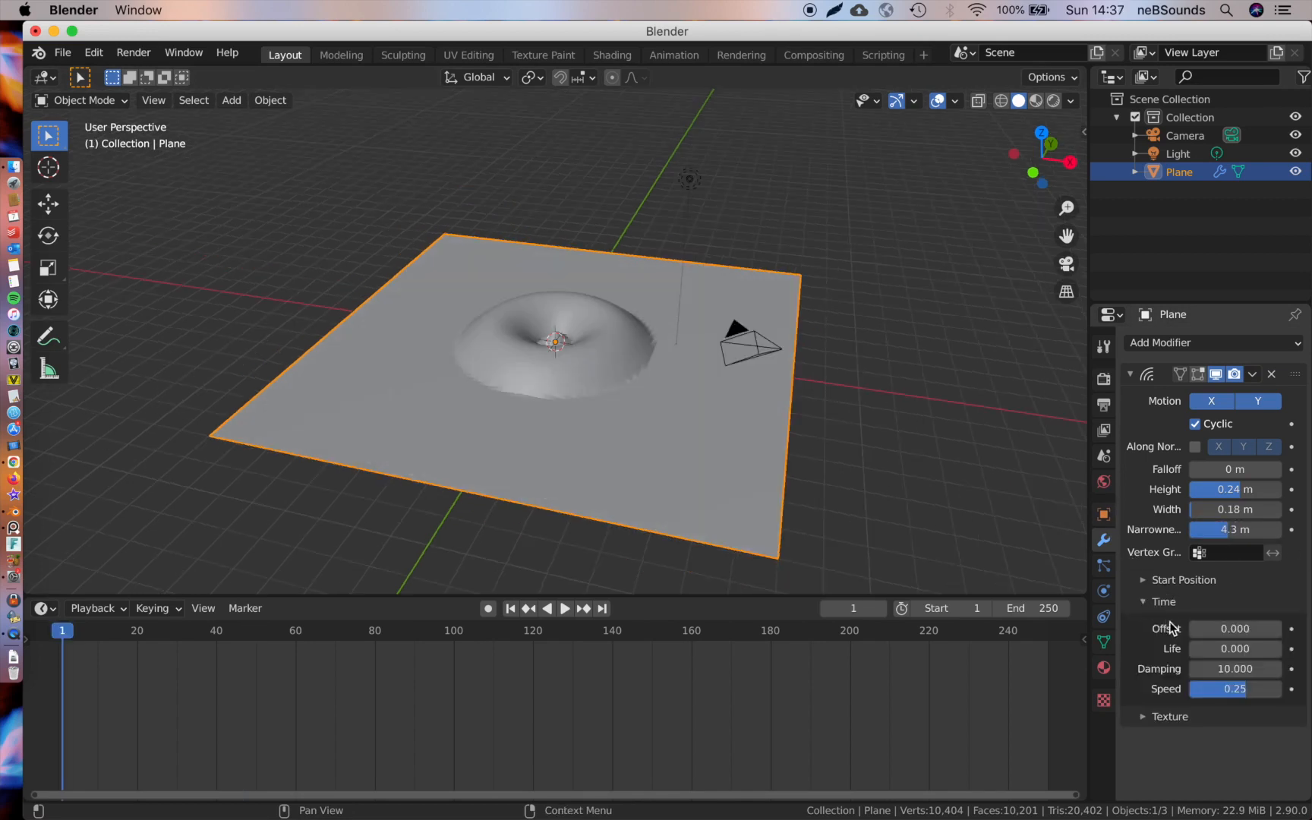